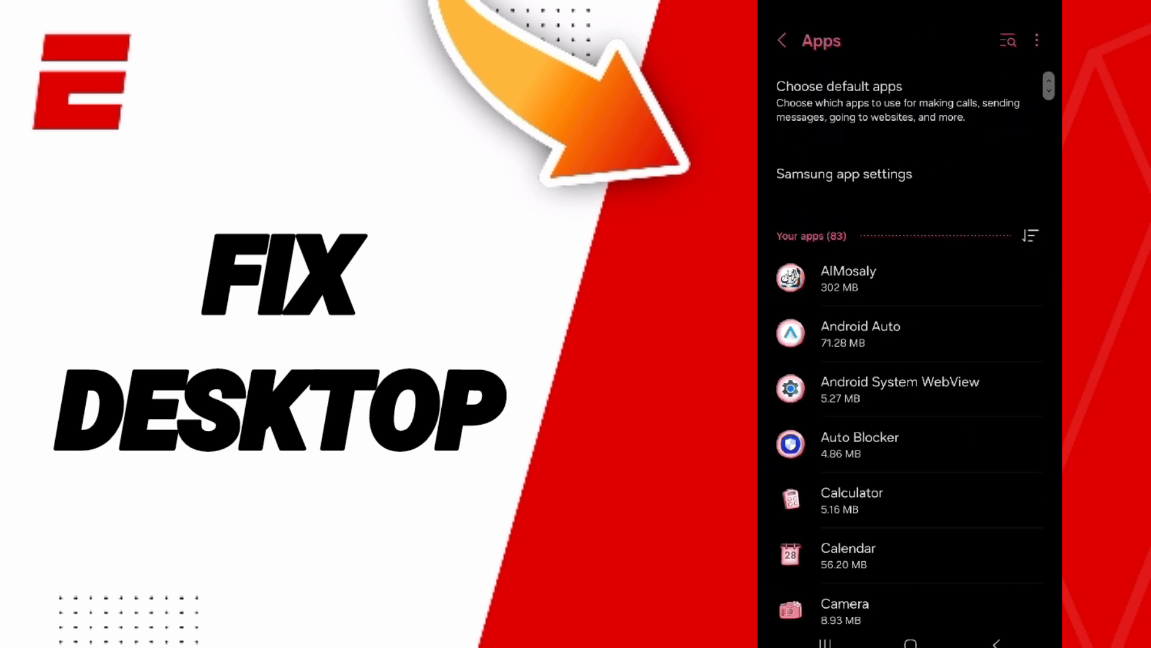
# Search the installed apps for "esp" and go to ESPN's app info page
pyautogui.click(1007, 41)
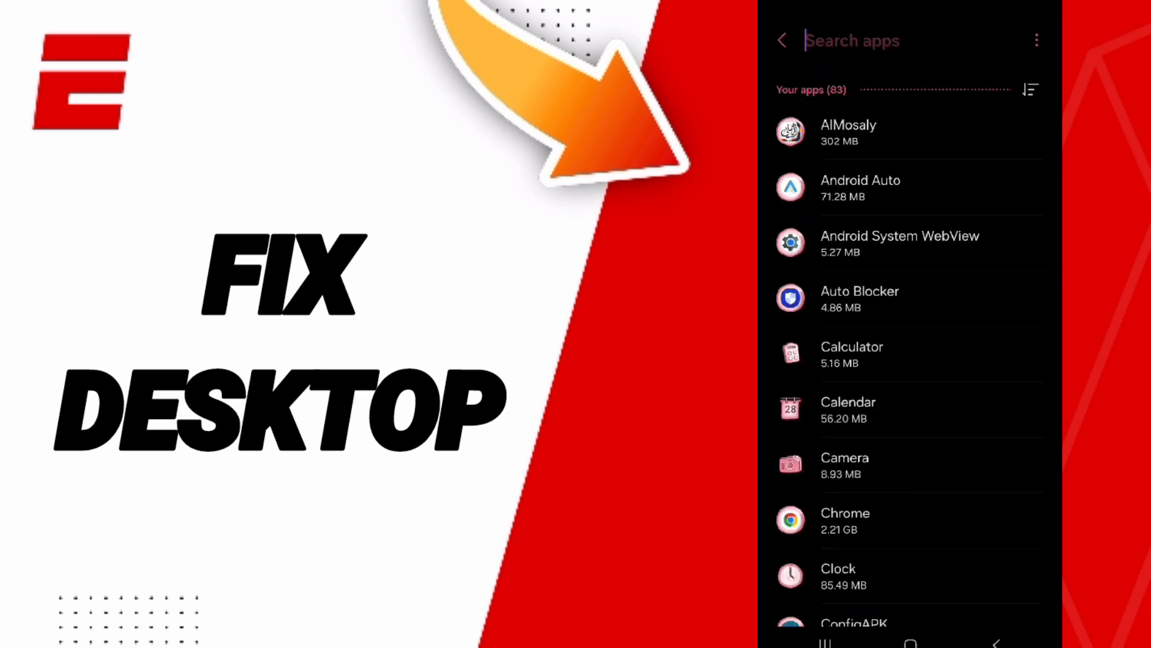
pyautogui.write('e')
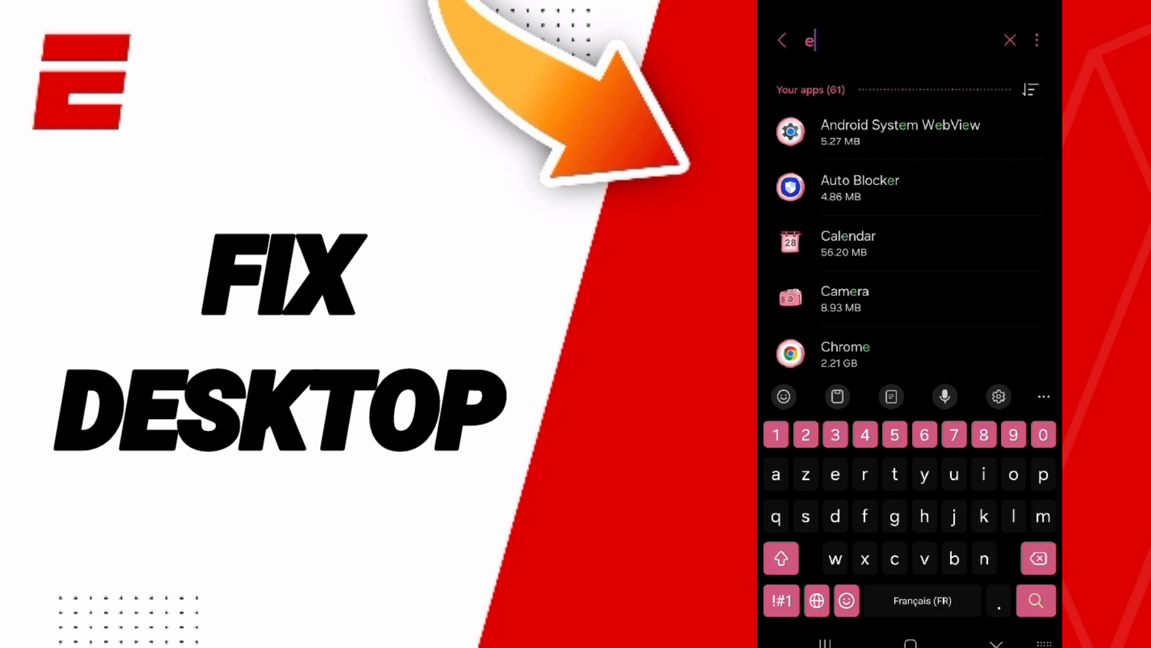
pyautogui.write('sp')
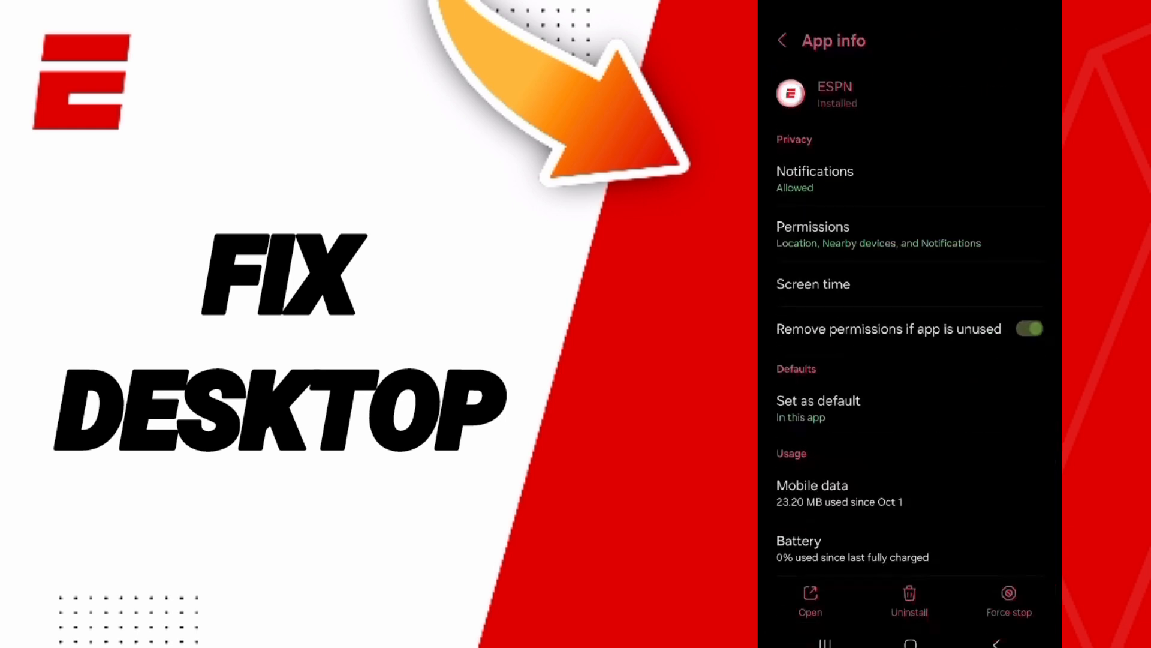
# Force-stop ESPN and confirm with OK in the warning dialog
pyautogui.click(1007, 593)
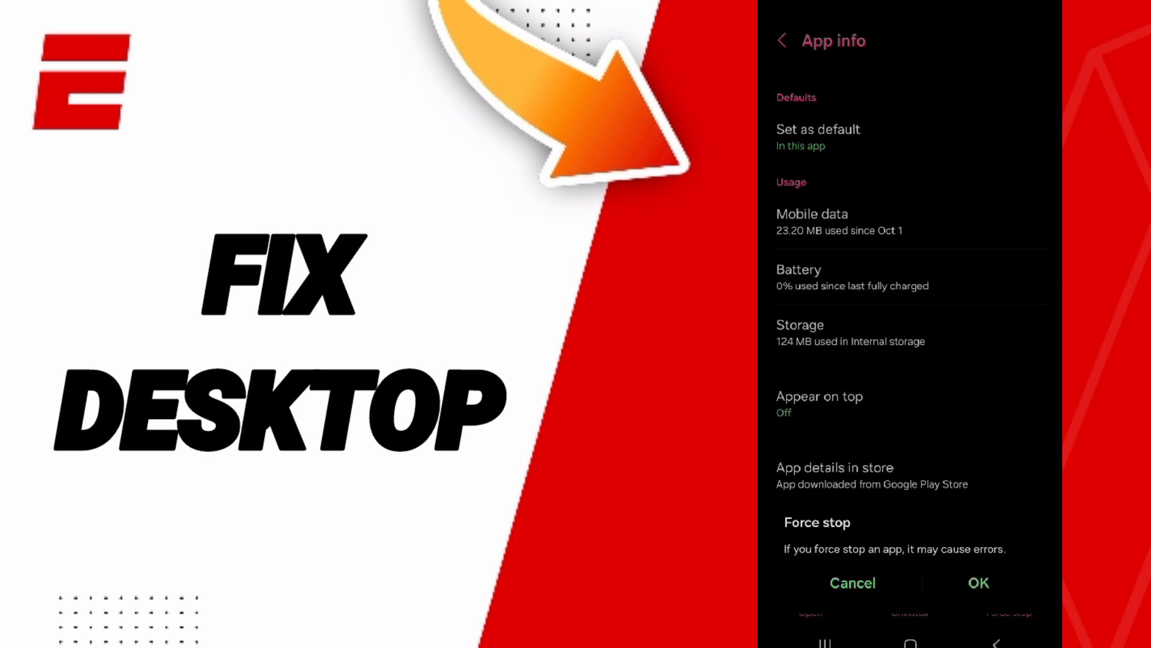
pyautogui.click(854, 583)
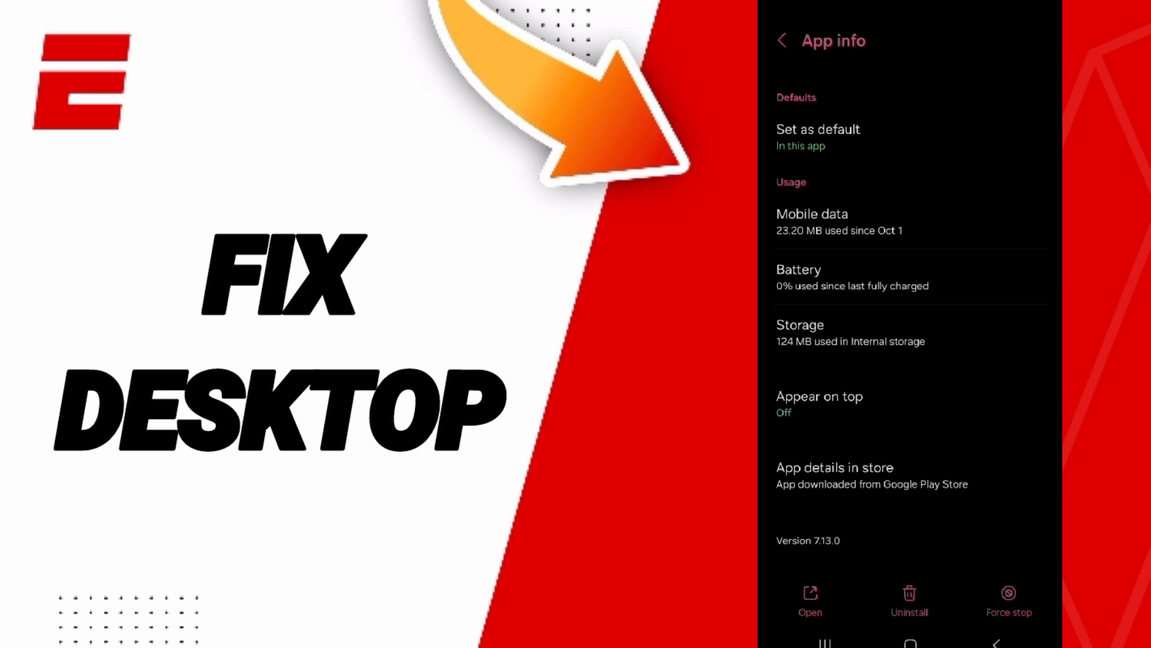
pyautogui.click(849, 332)
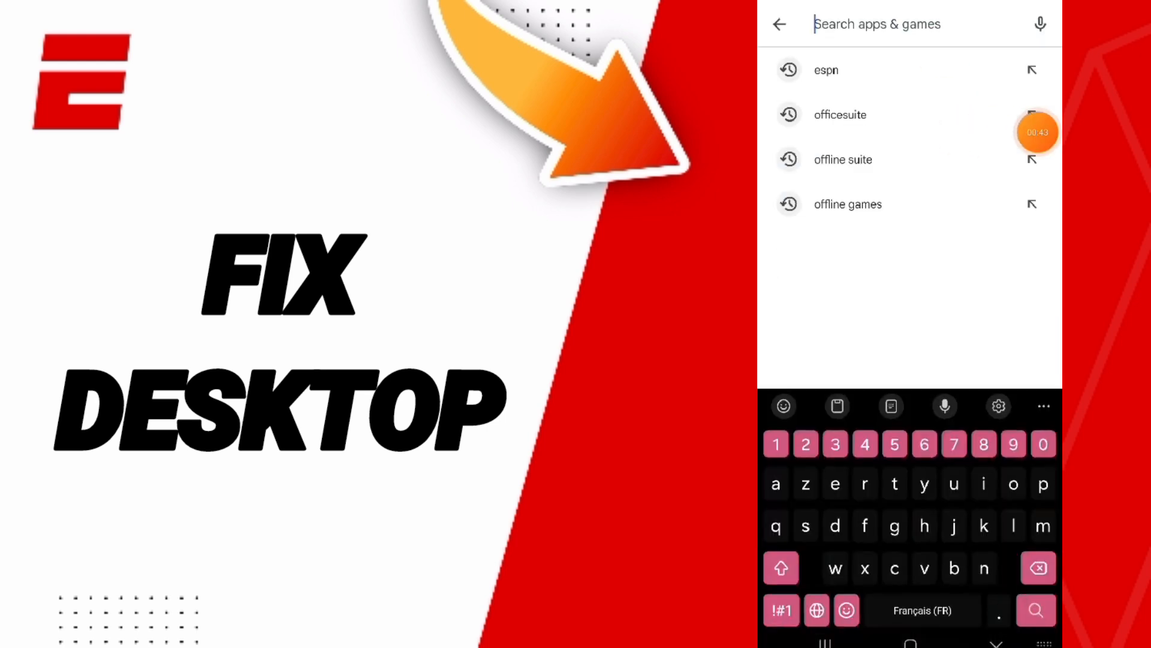
# Pick the recent "espn" search to reach the ESPN listing page
pyautogui.click(825, 70)
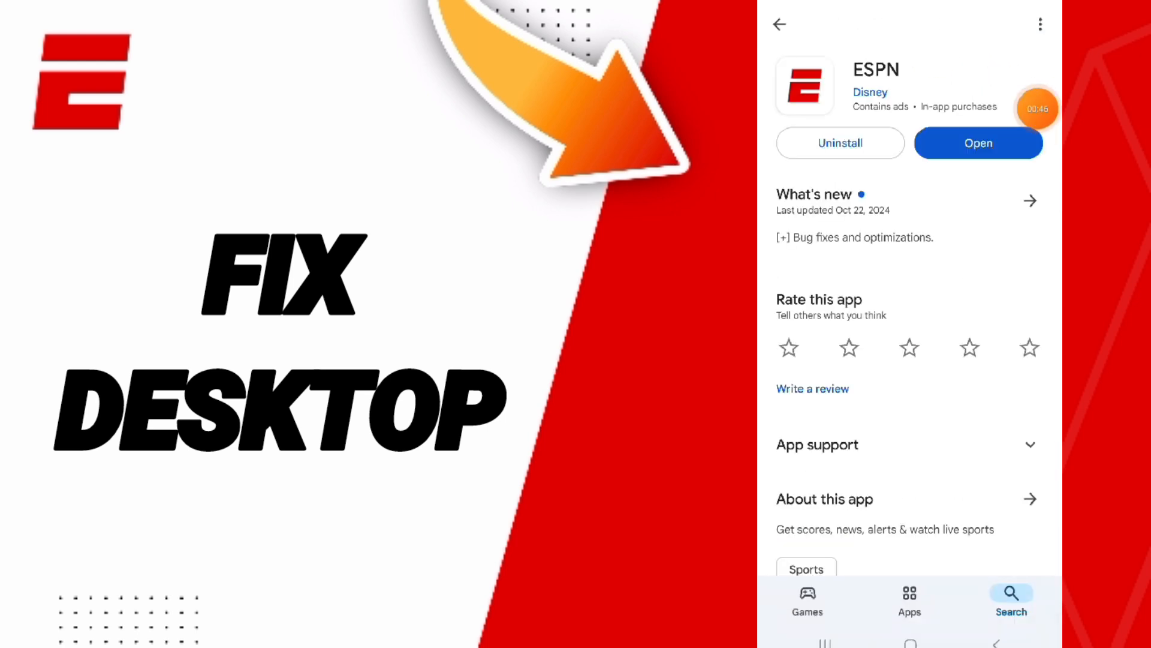